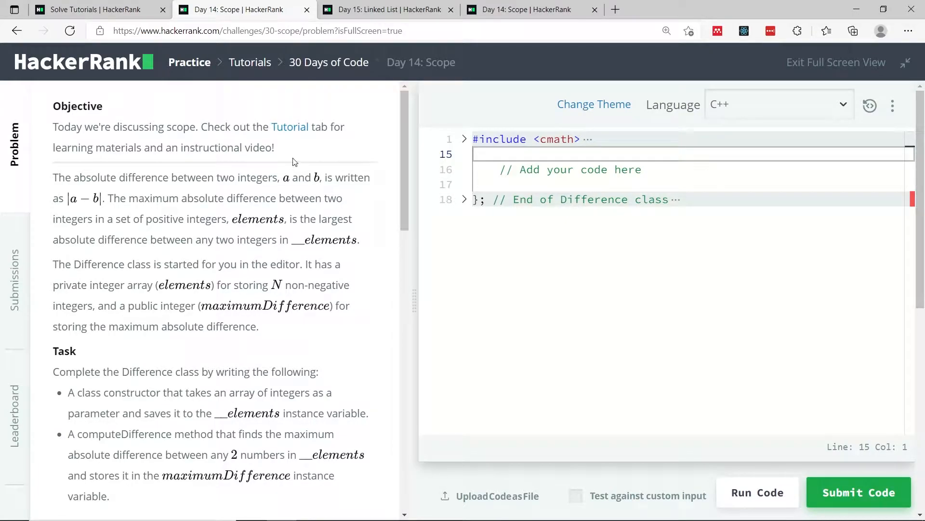
mouse_move(288, 172)
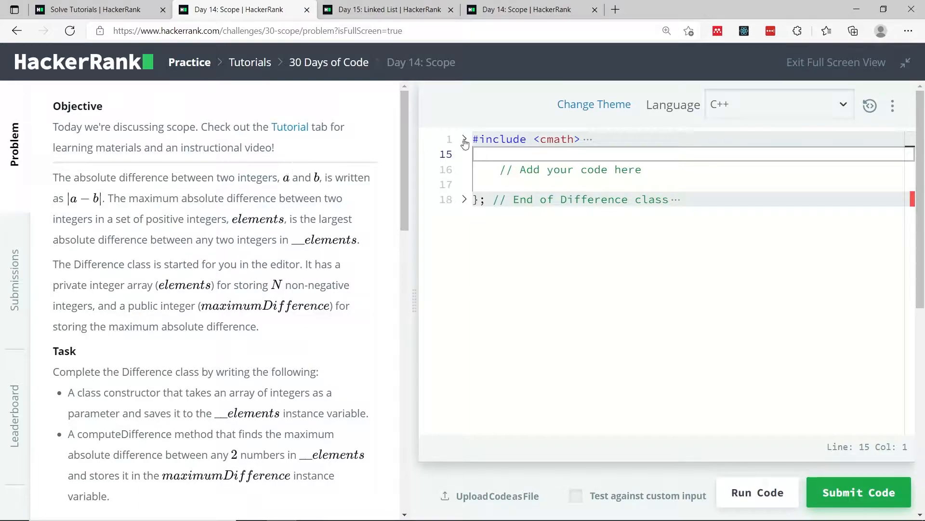
Step: Expand the folded starter code to reveal the includes, Difference class and main
left_click(465, 141)
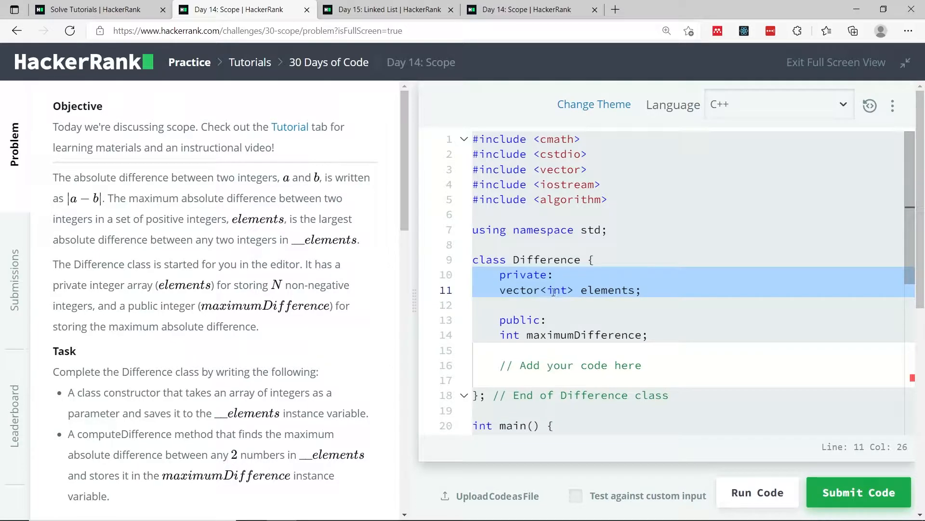
left_click(499, 320)
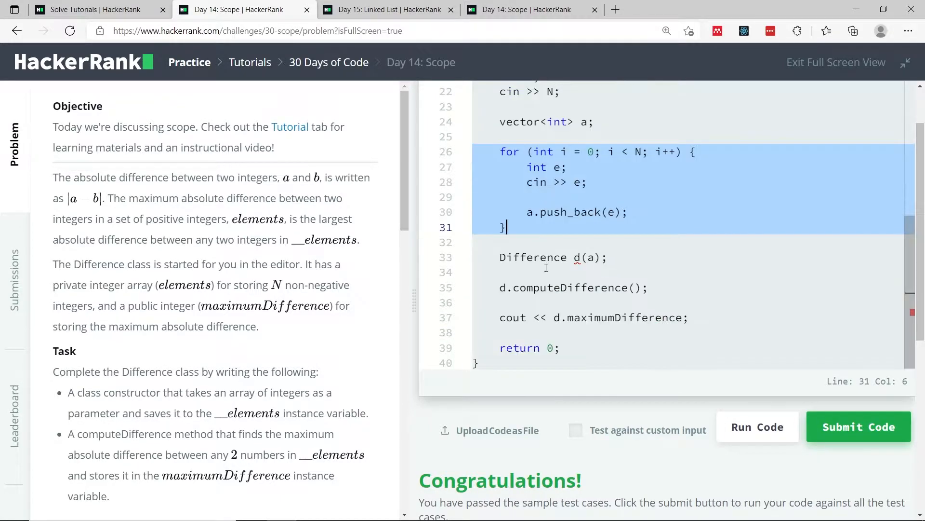
left_click(568, 257)
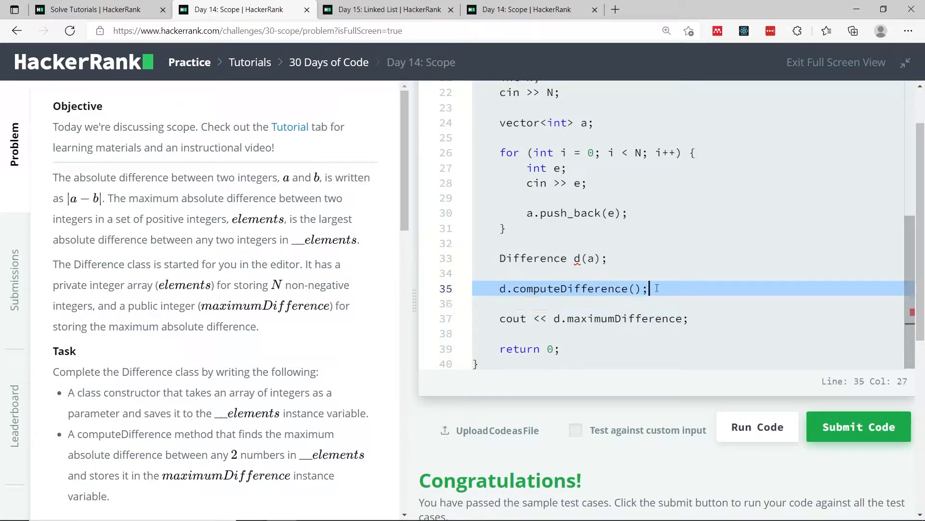
left_click(506, 318)
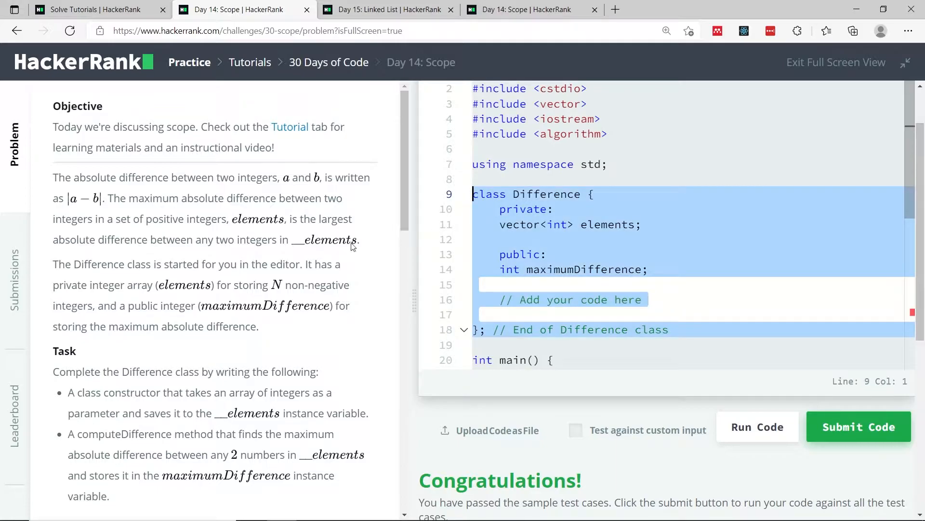
Step: Scroll the task text and highlight the constructor requirement for the Difference class
scroll("down", 3)
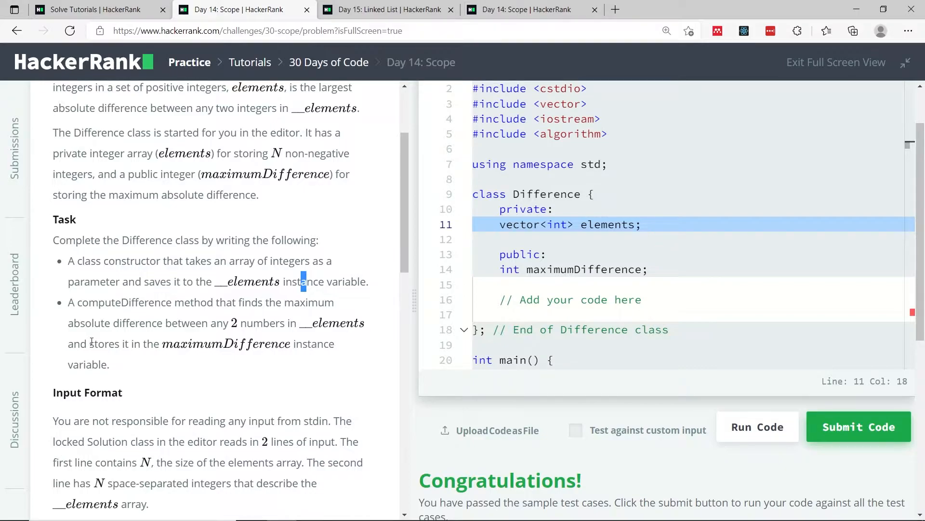
left_click_drag(89, 344, 109, 364)
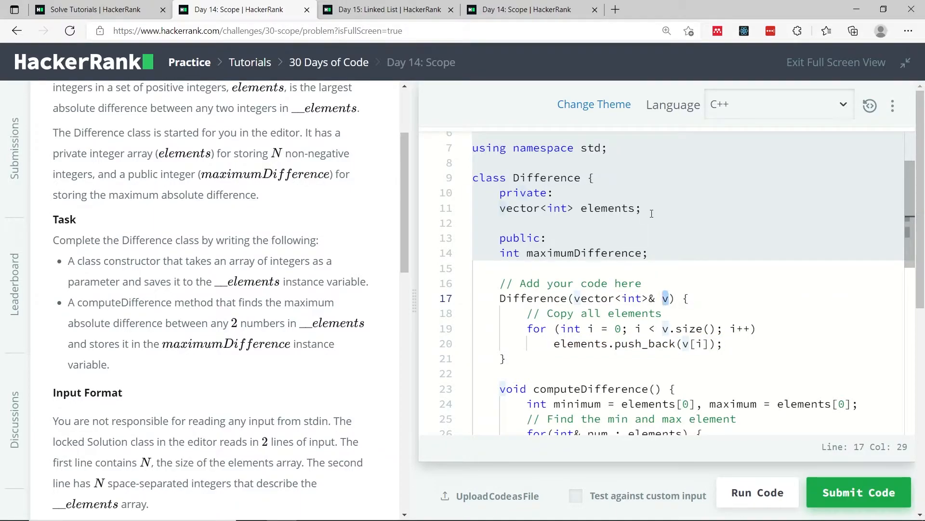
scroll("down", 3)
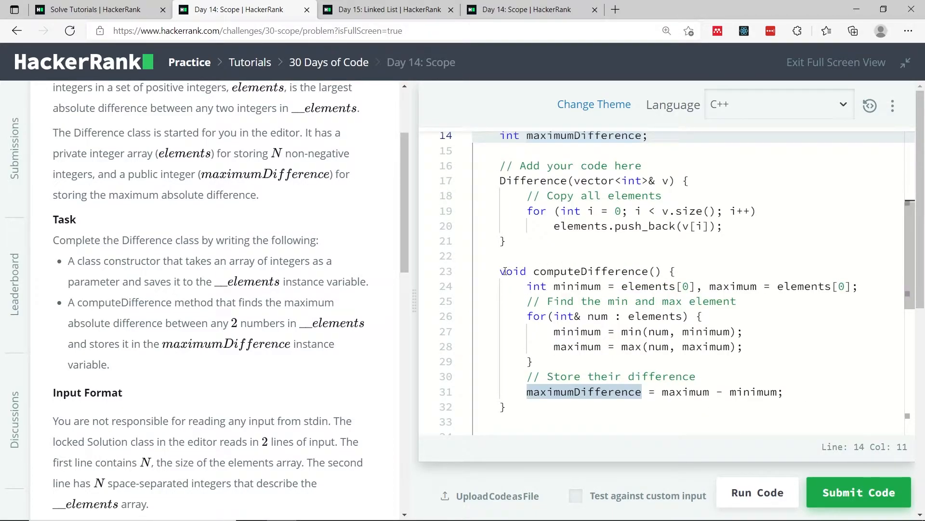
left_click_drag(500, 271, 504, 407)
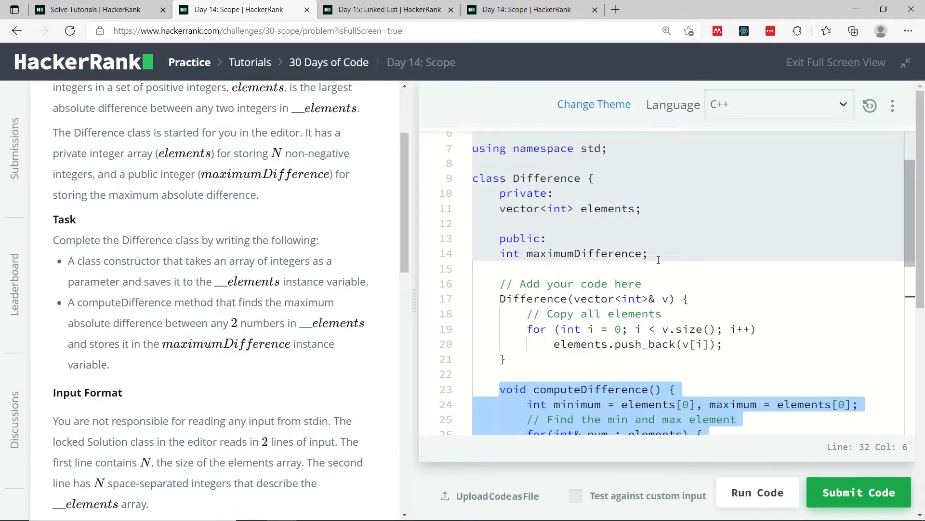
scroll("down", 3)
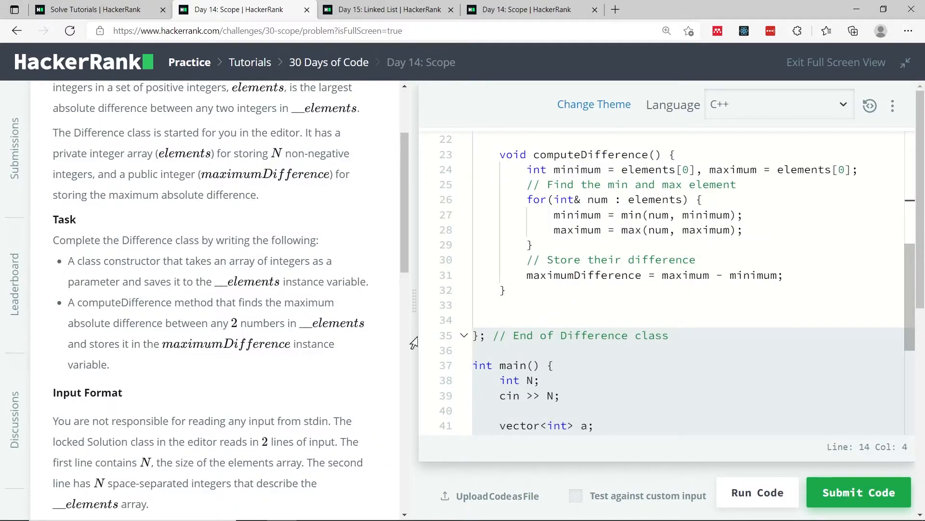
left_click_drag(166, 323, 307, 344)
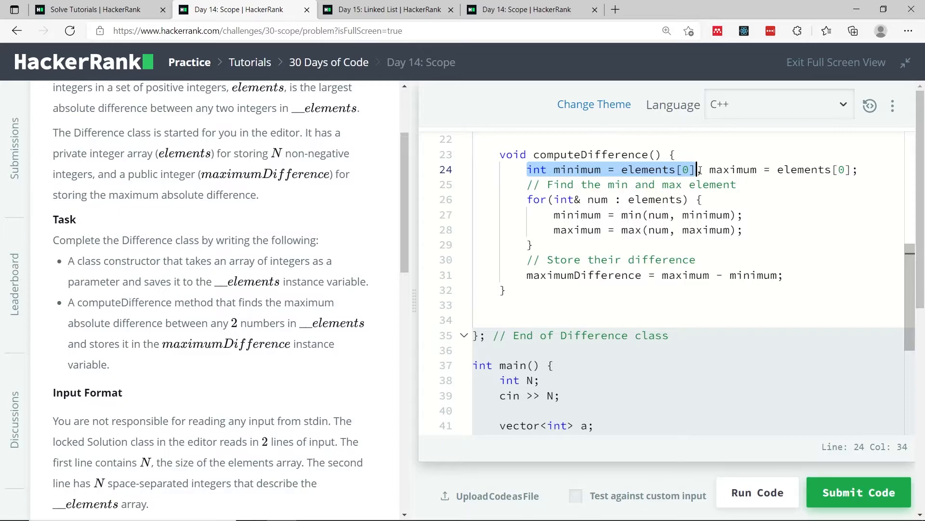
type(",")
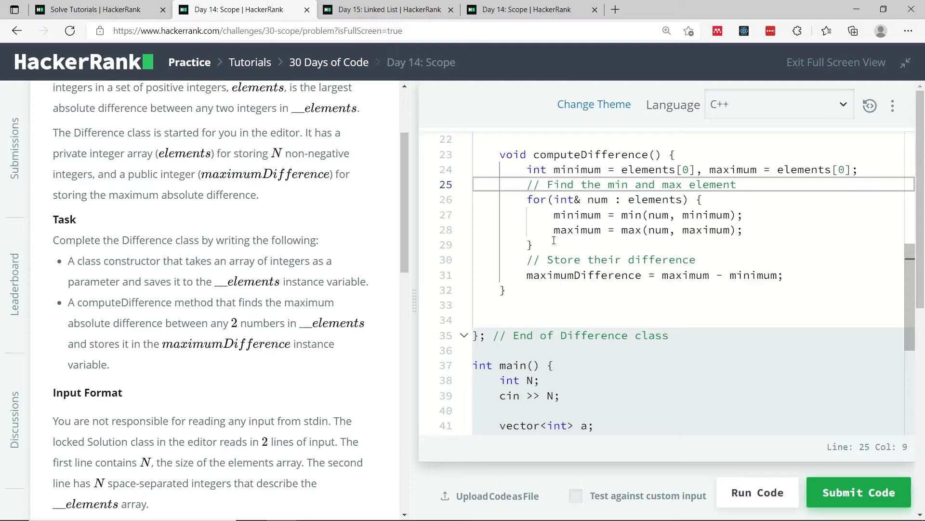
mouse_move(553, 242)
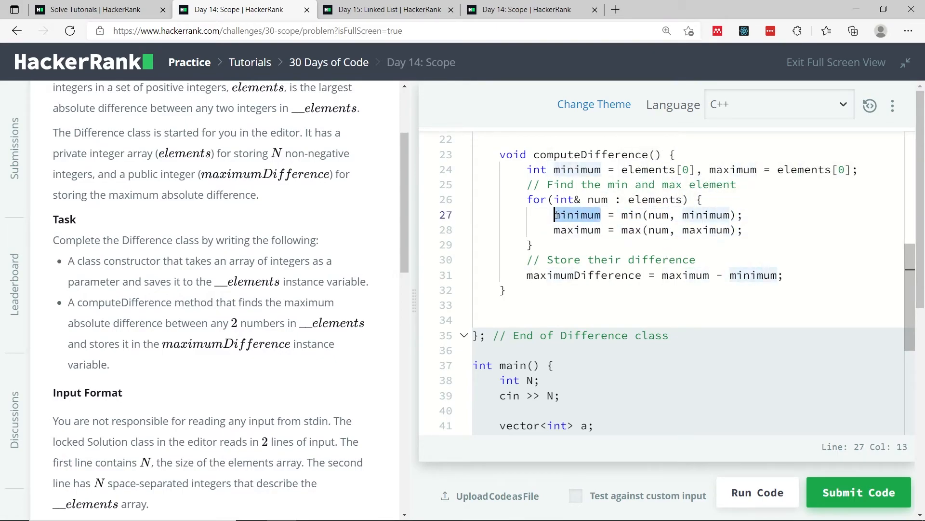
left_click(628, 229)
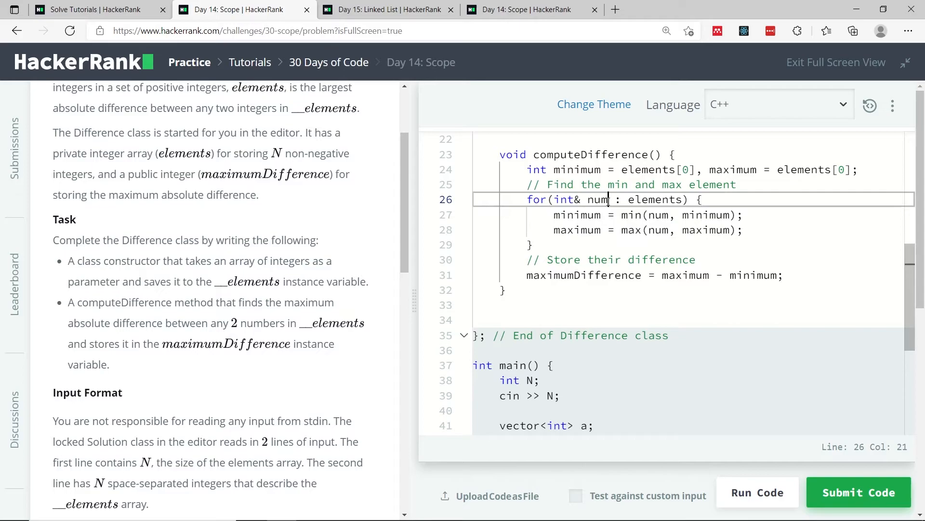
left_click(683, 230)
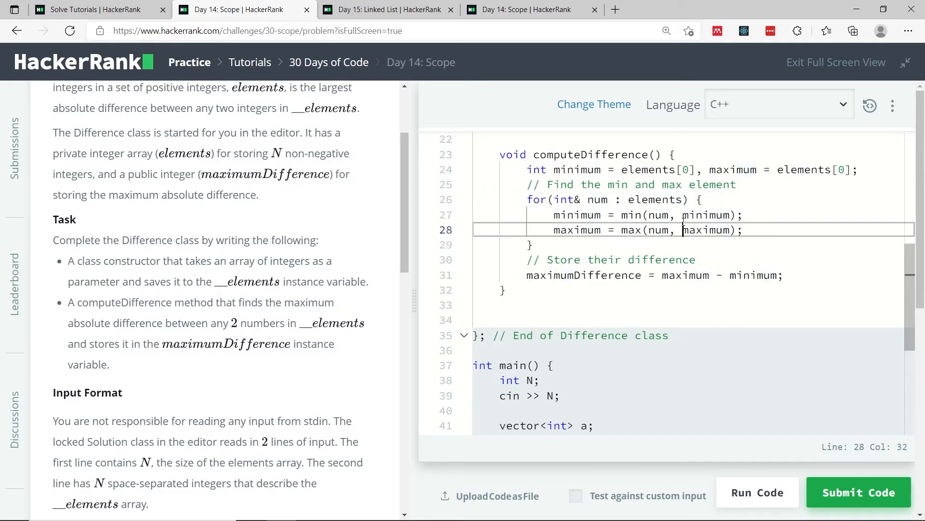
double_click(707, 230)
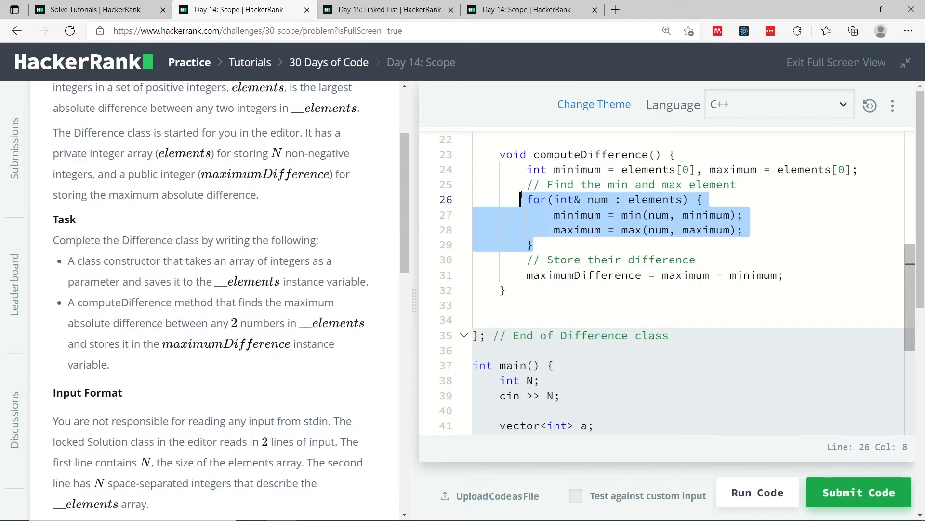
left_click(501, 290)
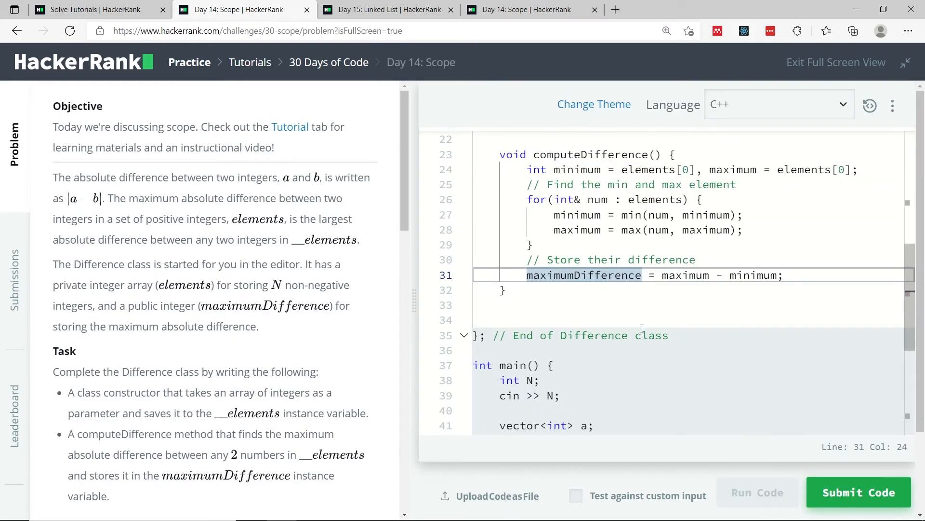
left_click(757, 492)
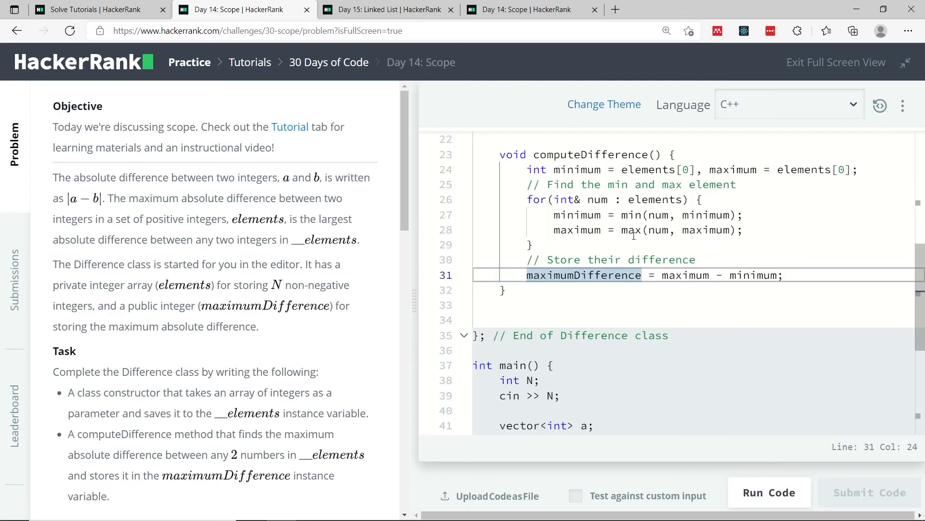
Step: Open the Test case 0 result to confirm cases 0 through 5 passed
left_click(769, 492)
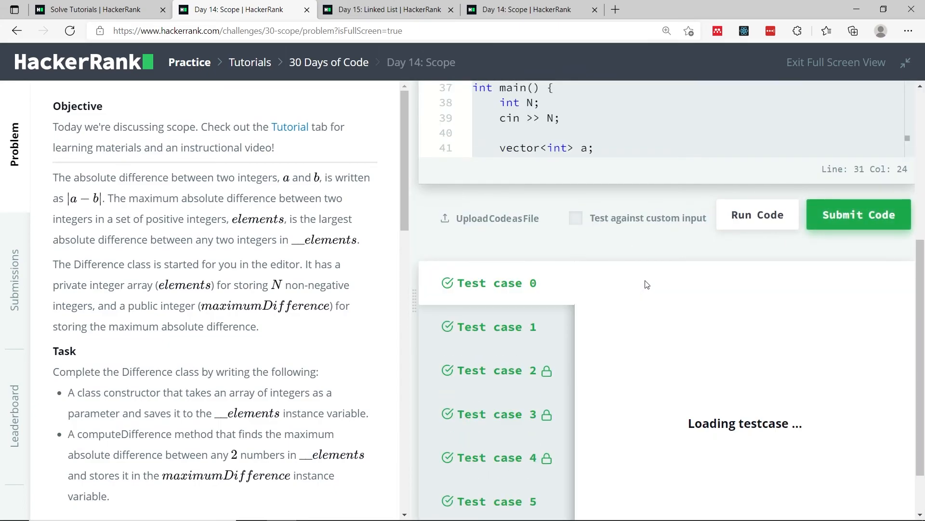